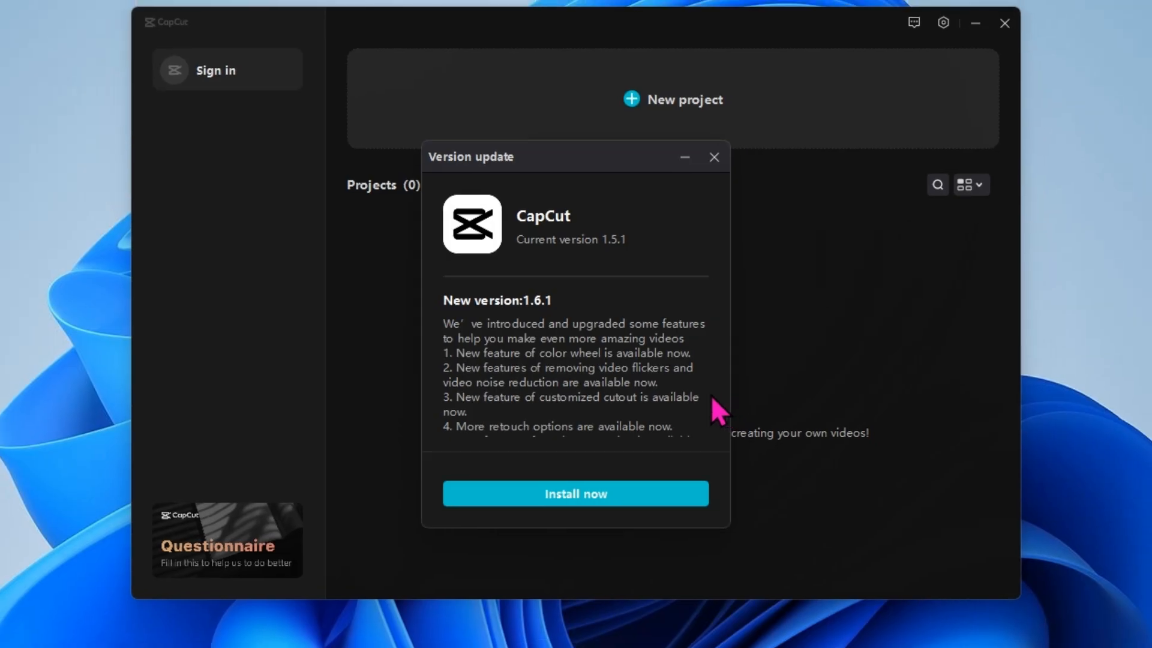
# Install the 1.6.1 update, then open the MY TEST 1 project in the editor
pyautogui.scroll(-3)
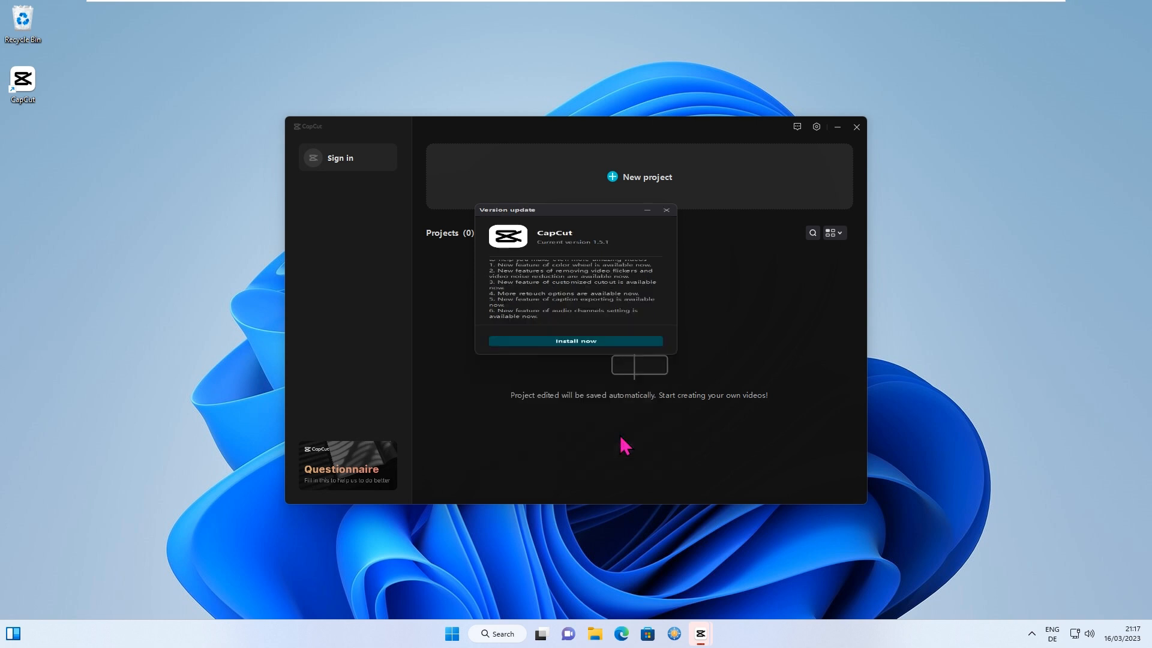
pyautogui.click(575, 339)
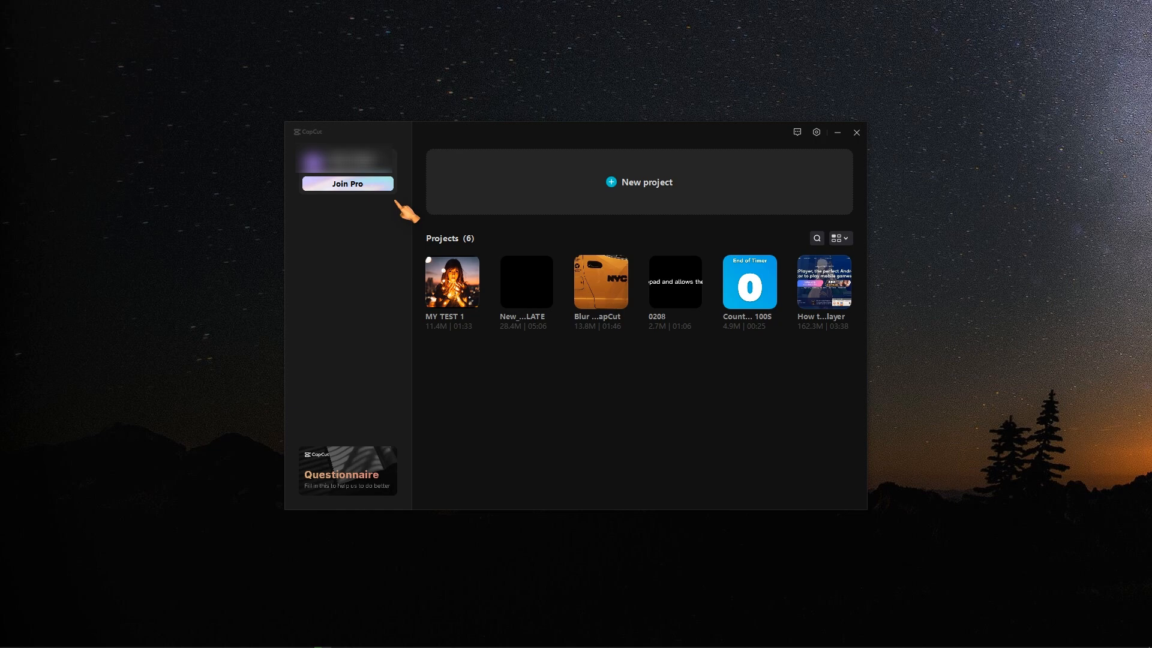
pyautogui.click(639, 181)
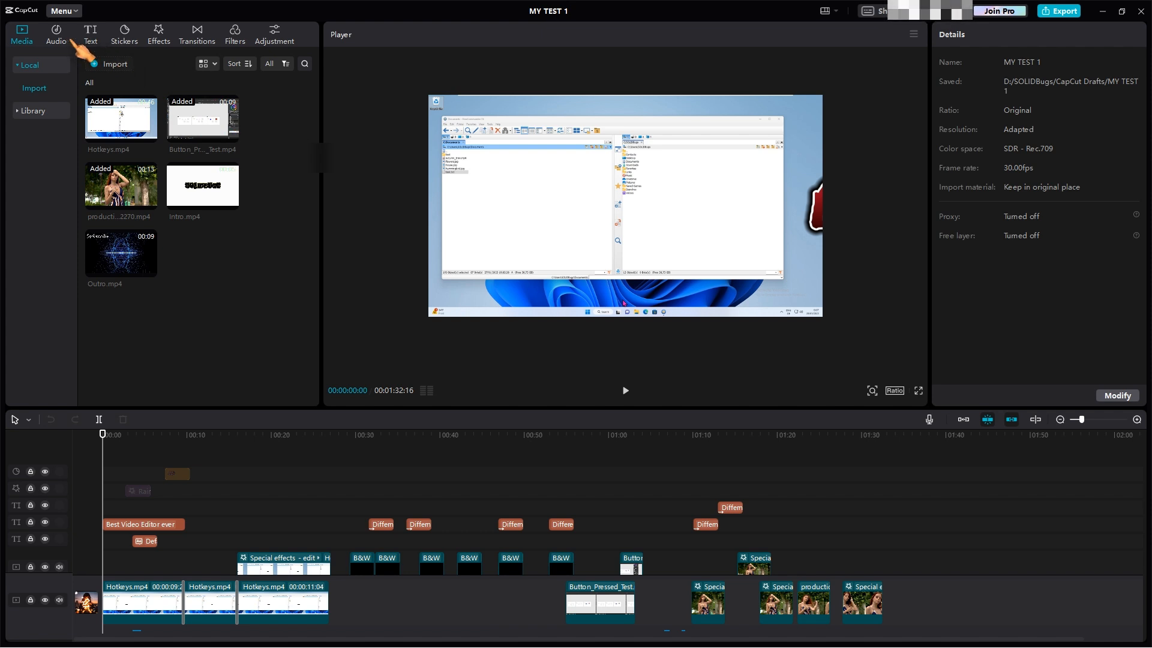
# Show the LOVE sticker category and fetch the Valentine's Day sticker
pyautogui.click(123, 34)
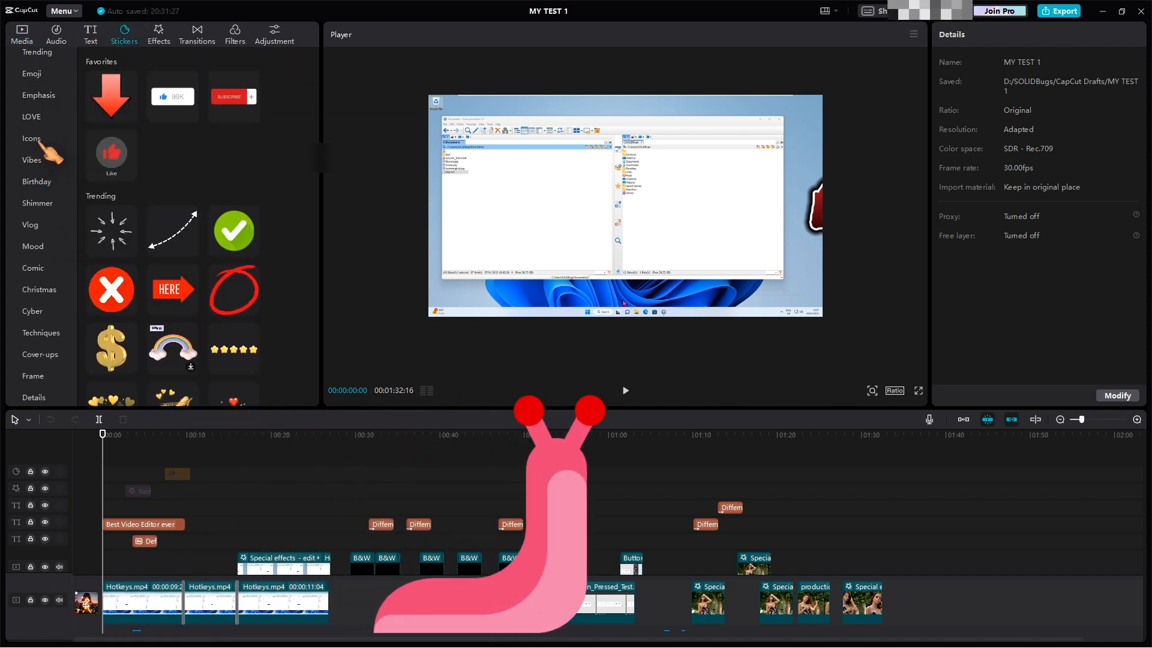
pyautogui.click(31, 117)
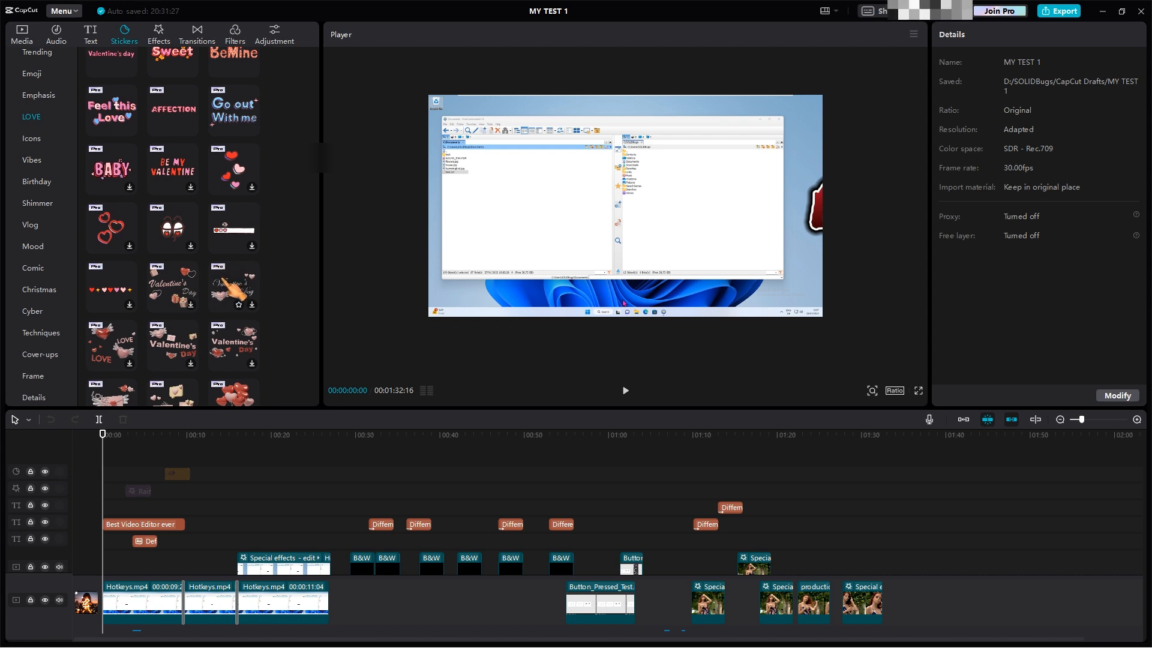
pyautogui.click(233, 286)
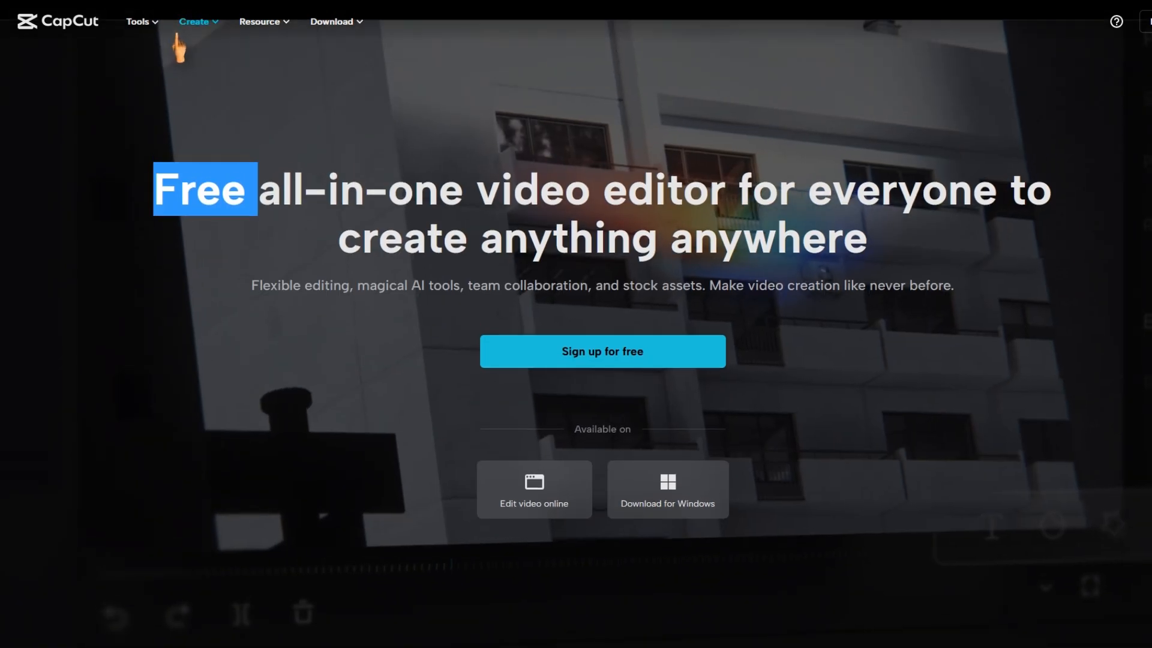
pyautogui.click(195, 21)
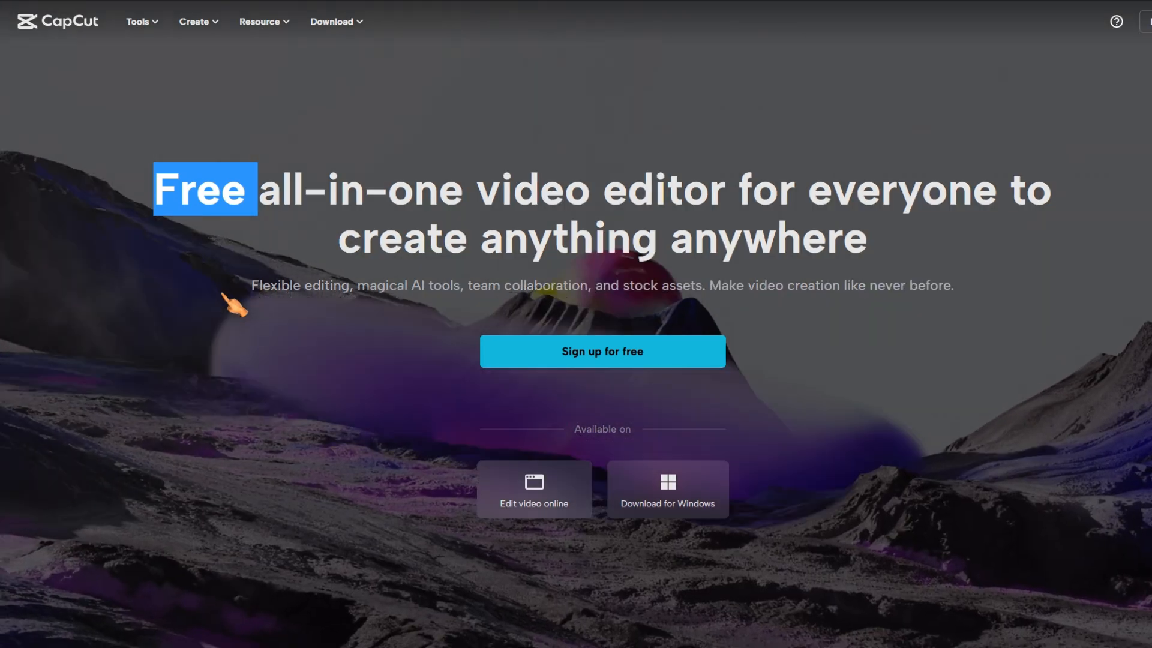
pyautogui.scroll(-3)
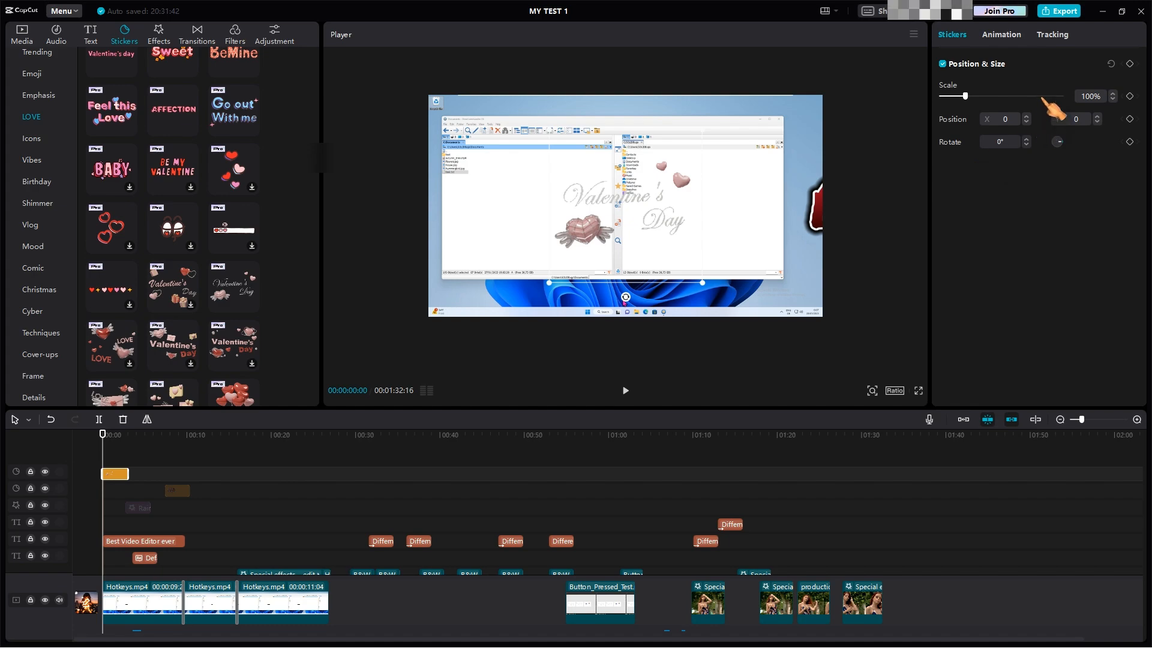
# Try exporting the project with the Valentine's Day Pro sticker clip on the timeline
pyautogui.click(1058, 11)
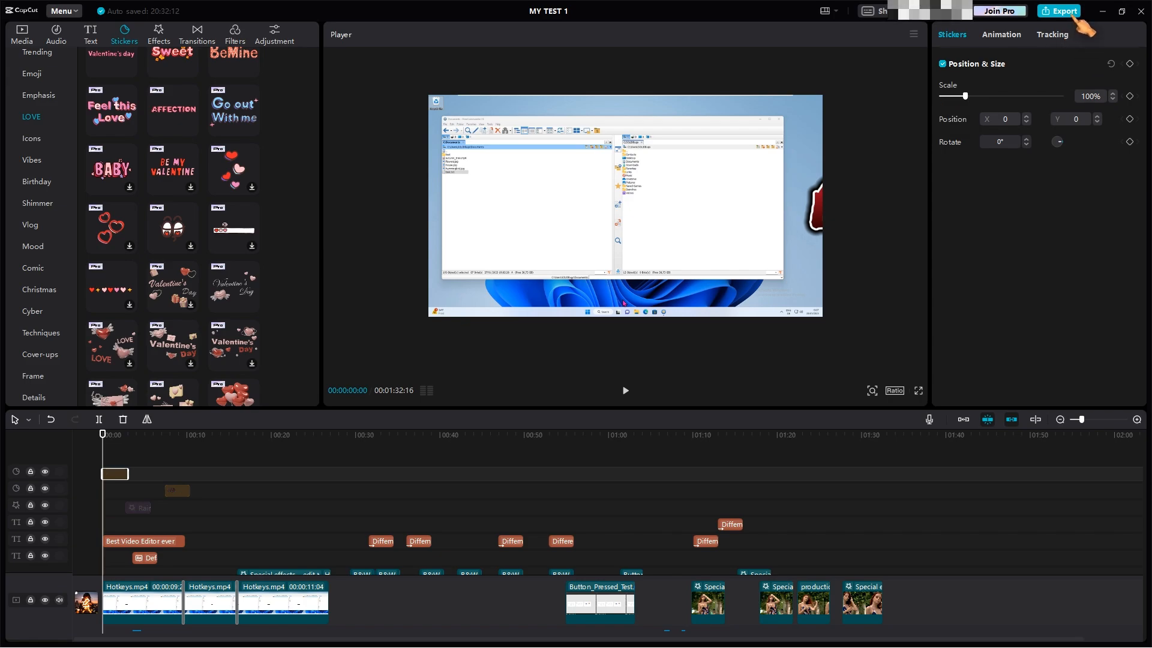
pyautogui.click(1059, 11)
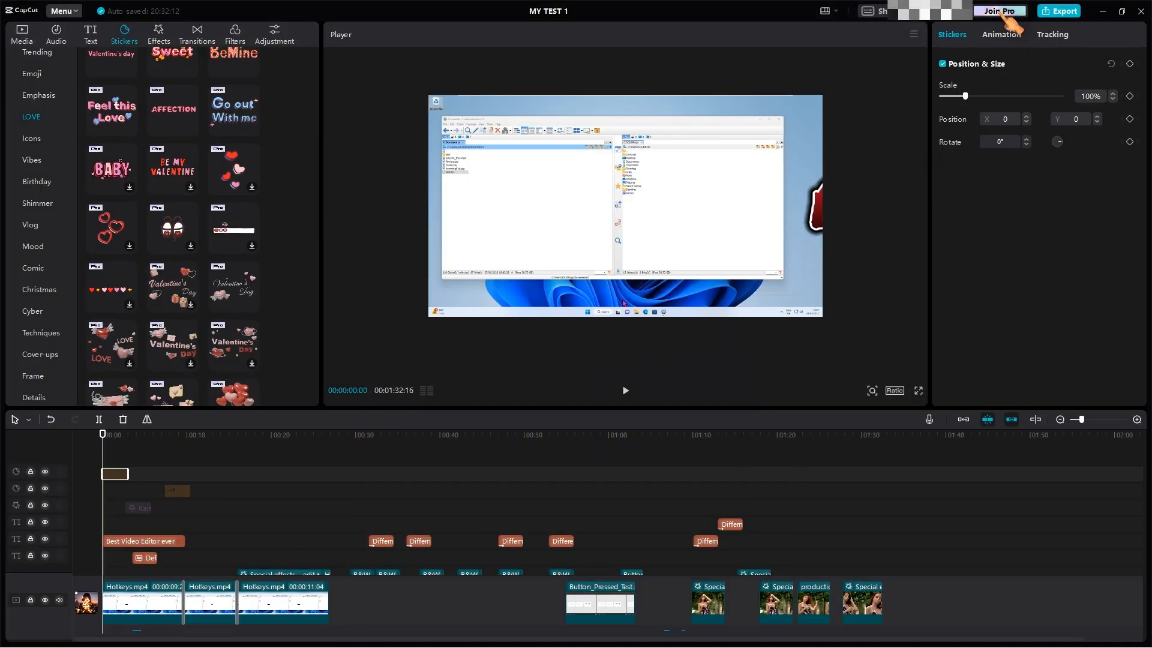
# Choose the €89.99 Ein Jahr Pro plan from Join Pro and proceed to purchase
pyautogui.click(999, 11)
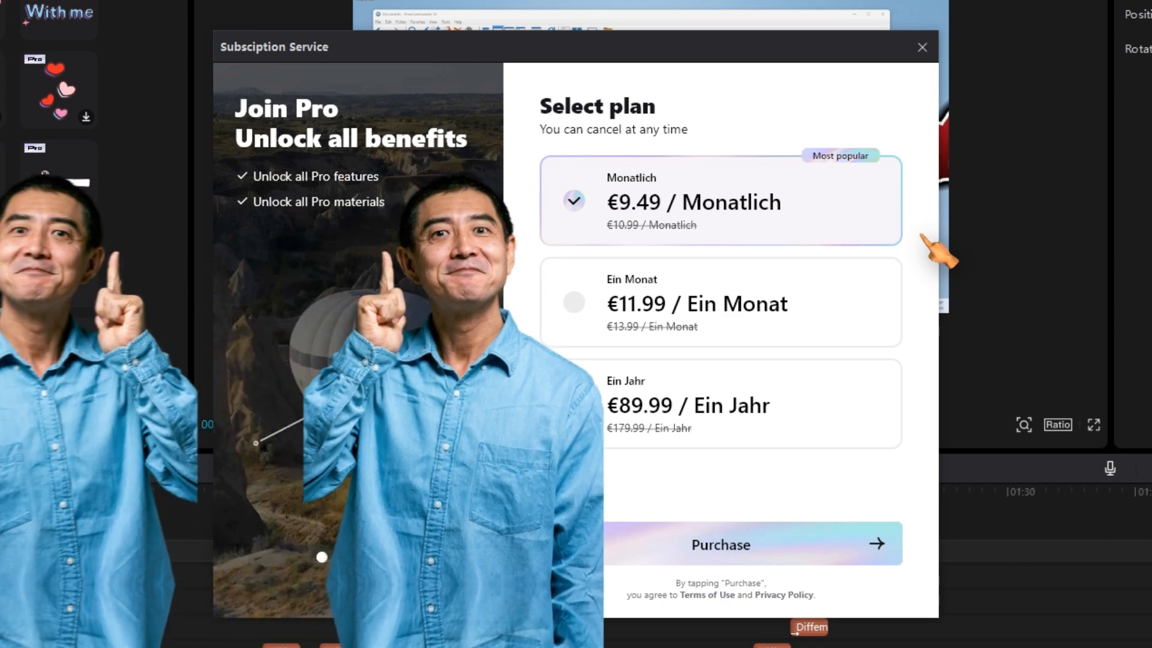
pyautogui.click(720, 403)
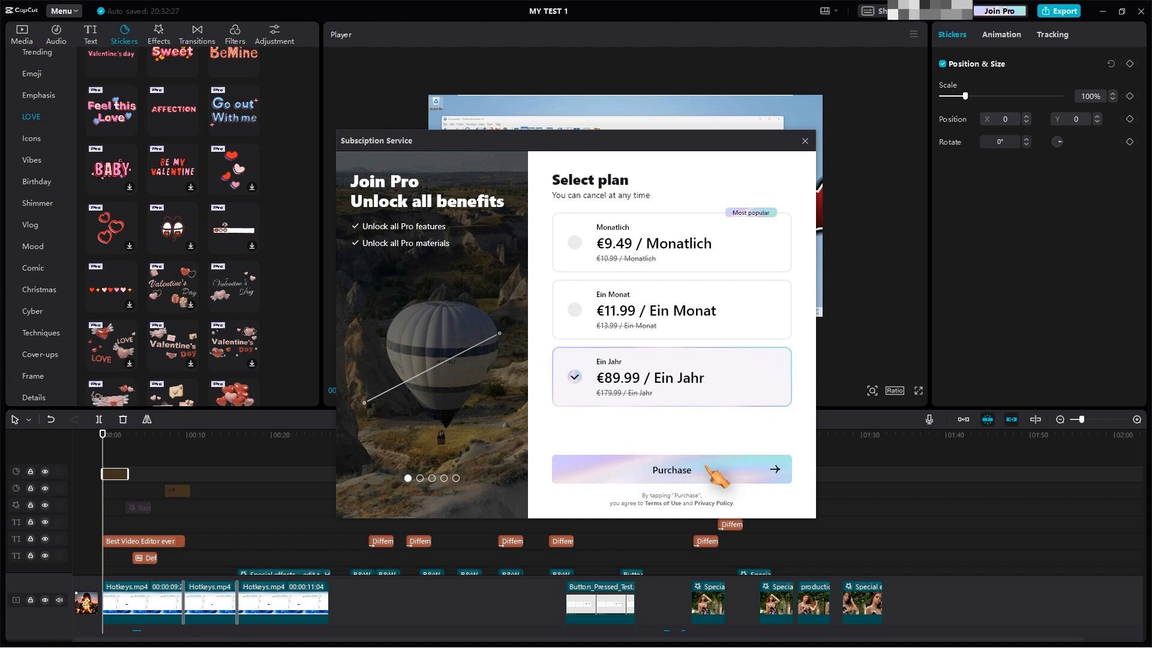
pyautogui.click(669, 469)
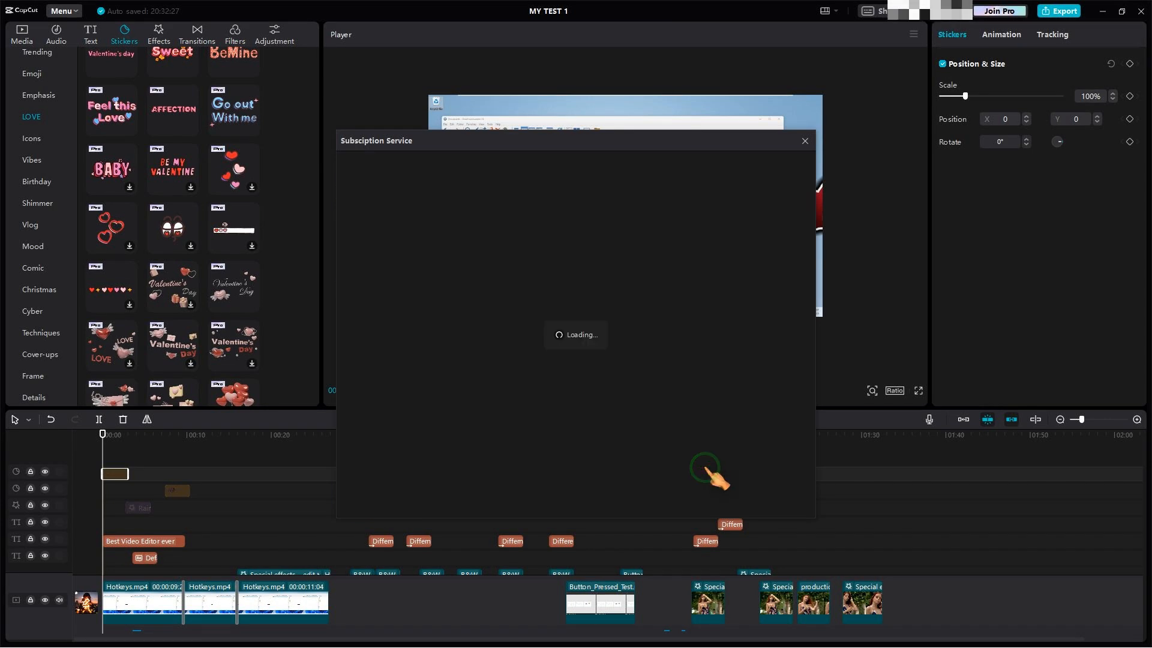
# Load the payment method page for the €89.99 yearly Pro subscription
pyautogui.click(709, 471)
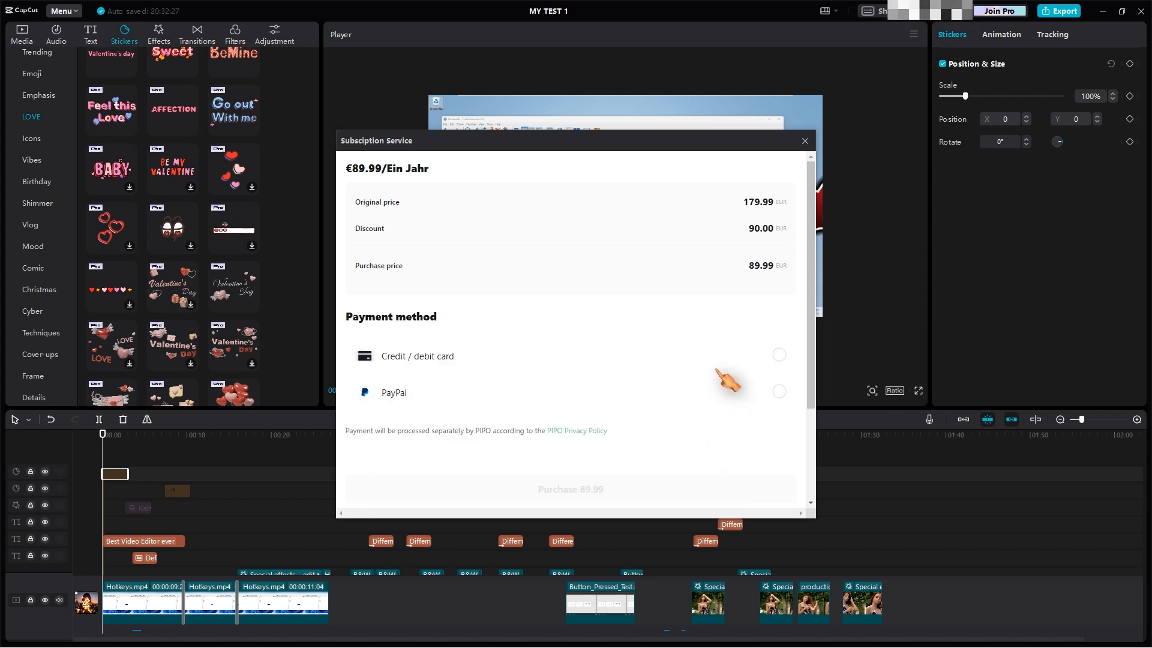
pyautogui.moveTo(730, 357)
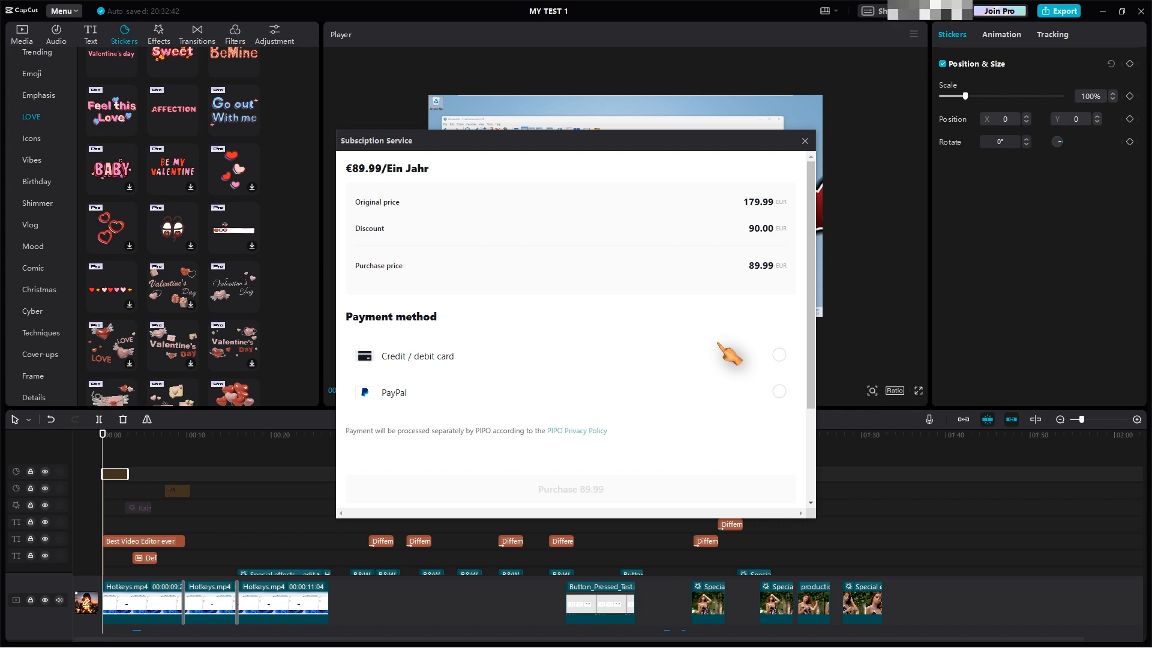